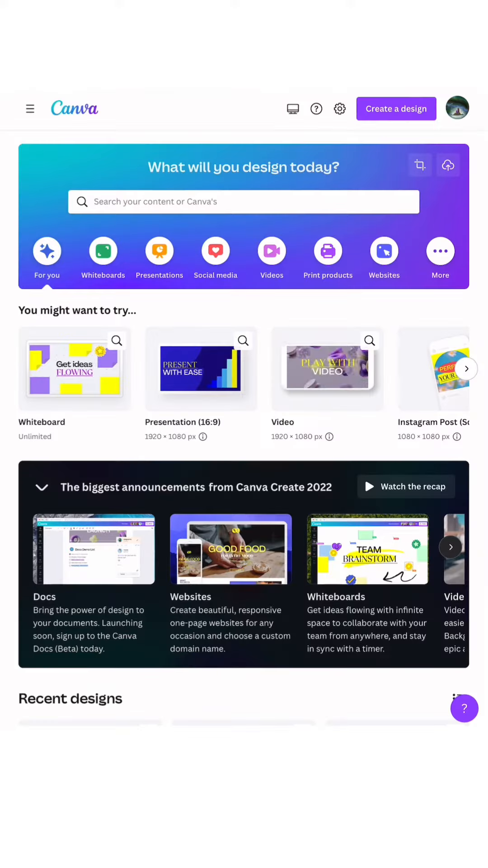
- Start a new square Instagram post from the Social media design types
click(216, 252)
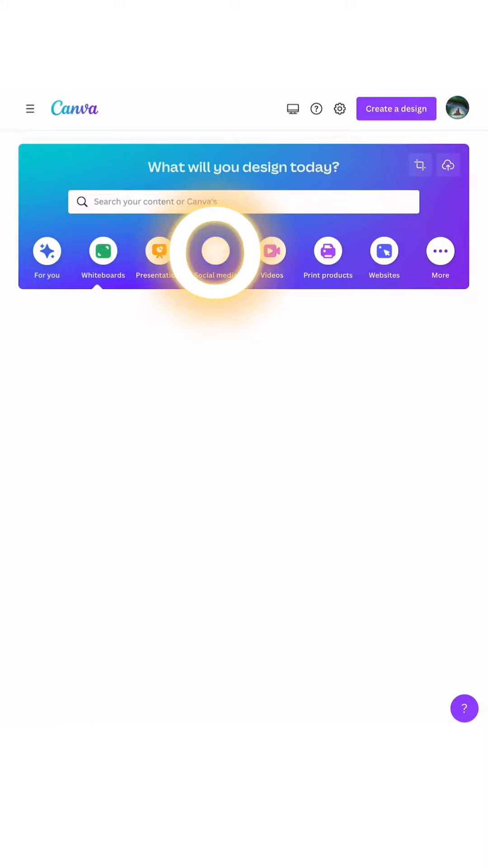
click(216, 252)
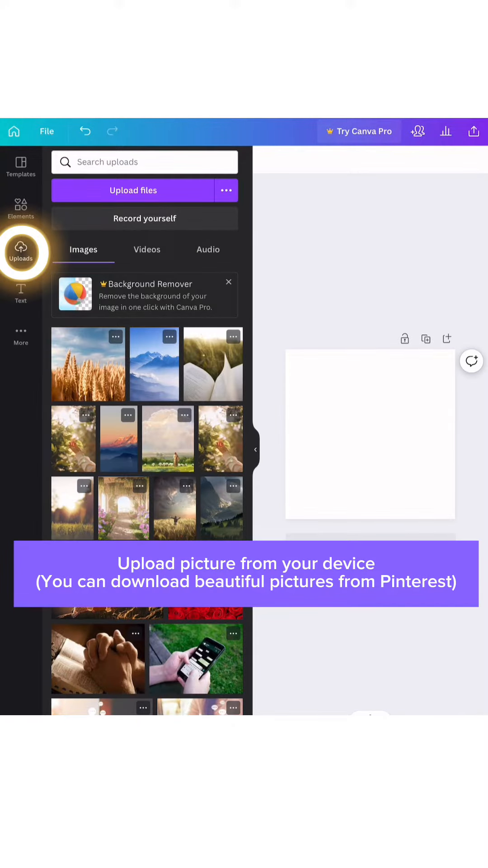
- Upload the pink-sky mountain photo from the device and place it to fill the design
click(133, 190)
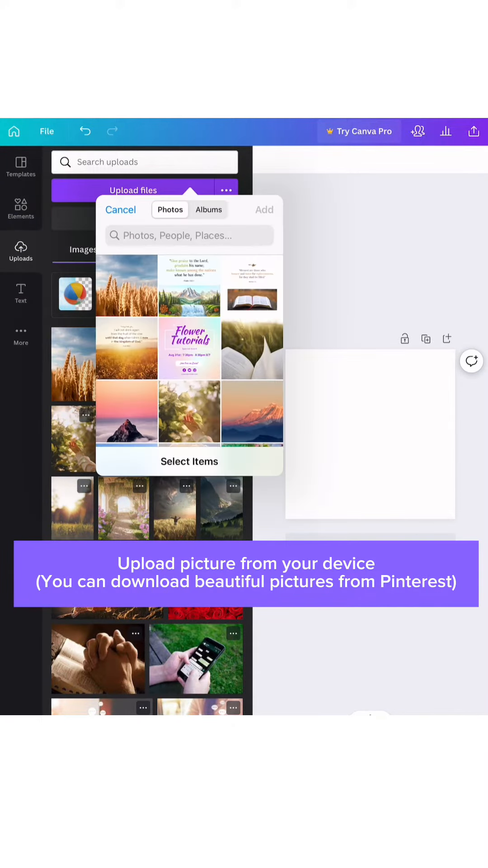
click(127, 412)
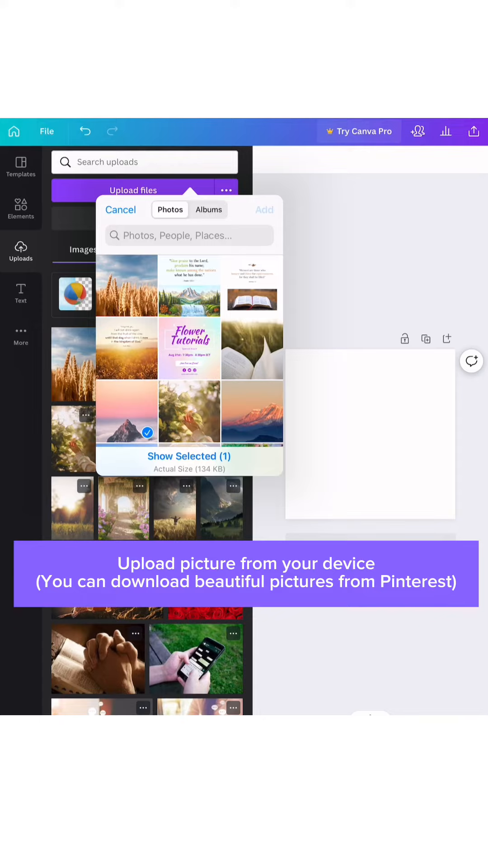
click(121, 209)
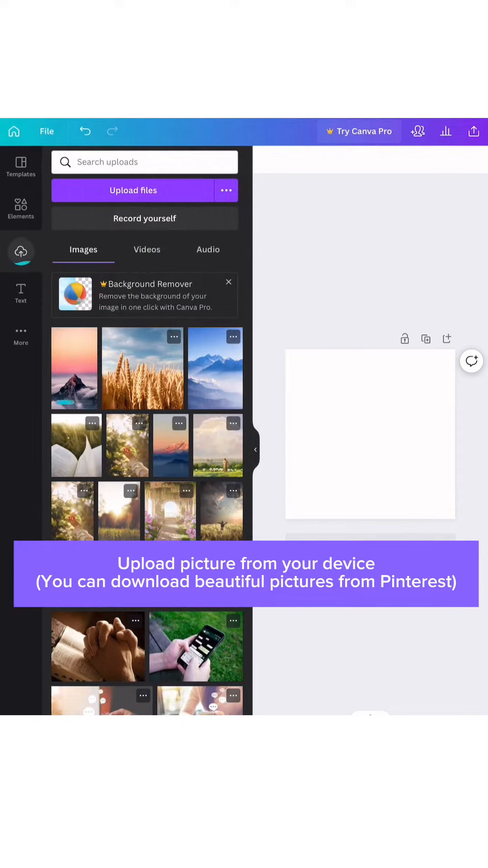
click(75, 367)
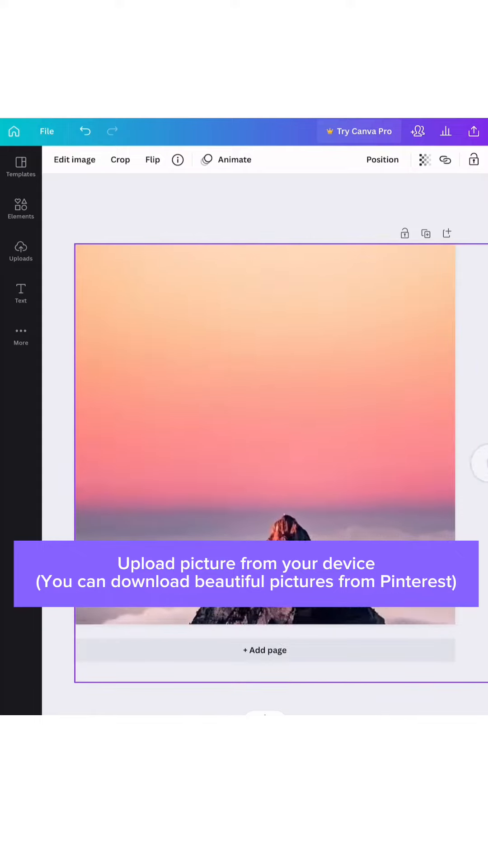
- Add a heading reading 'There is a time for everything,' and position it on the photo
click(21, 292)
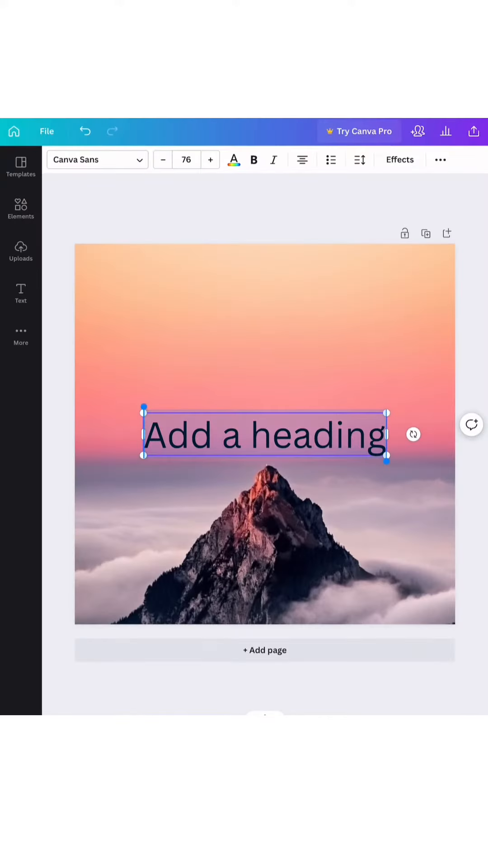
text(There is a time for everything,)
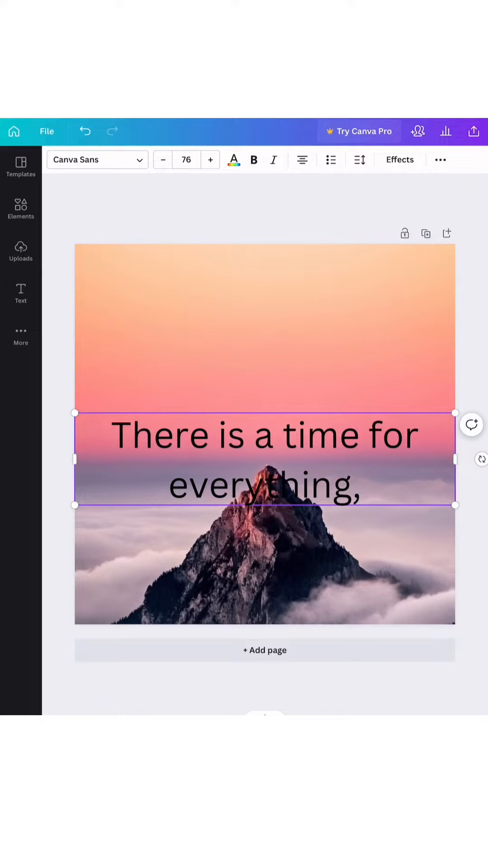
drag(265, 459, 260, 368)
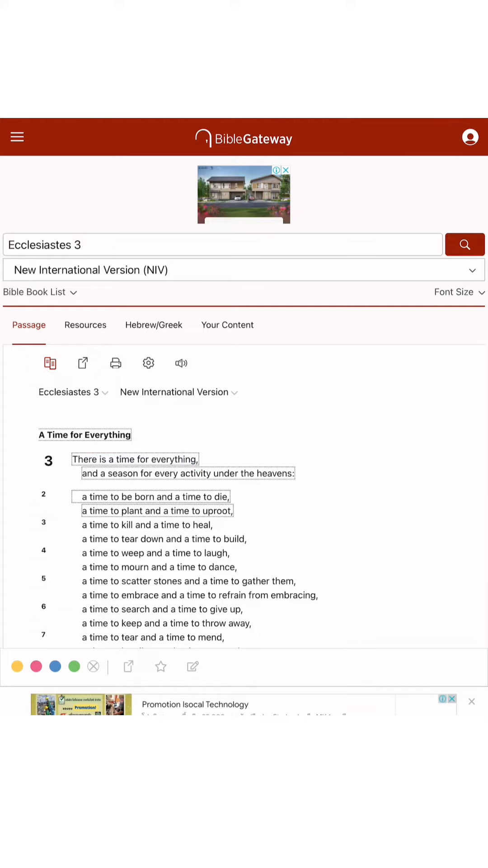
- Select the opening verse lines of Ecclesiastes 3 NIV to copy into the design
drag(80, 460, 292, 472)
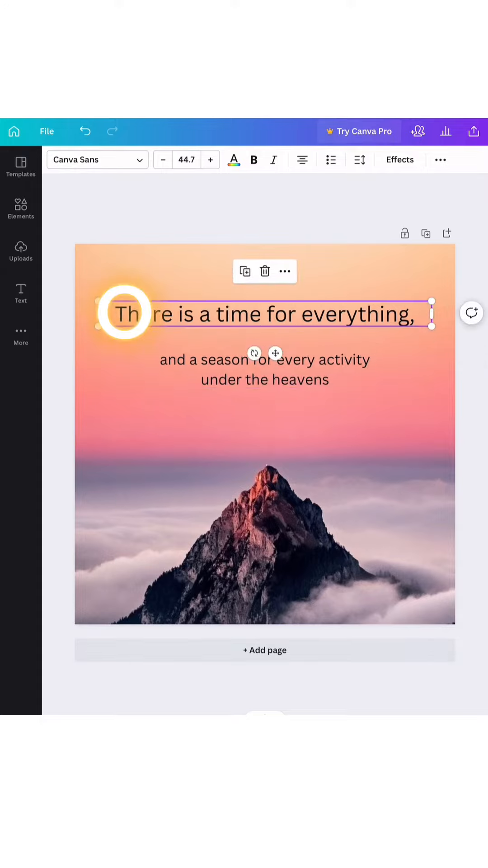
- Set the first verse line in the script font Virtual
click(91, 159)
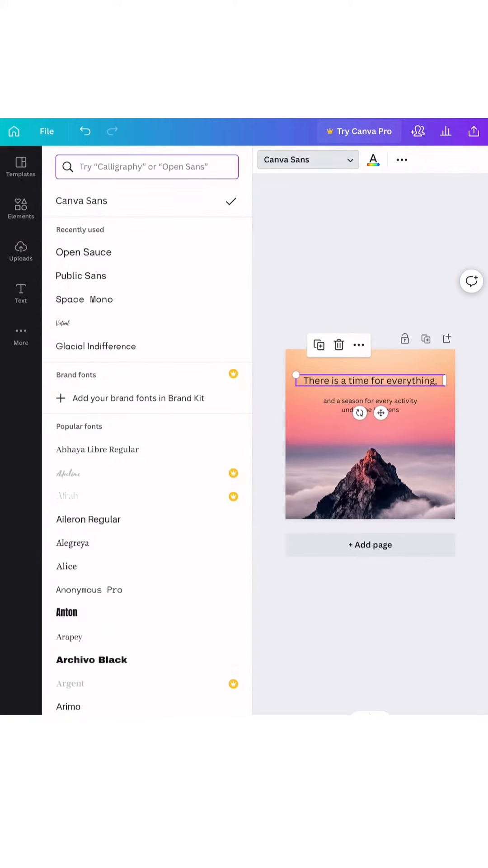
click(72, 323)
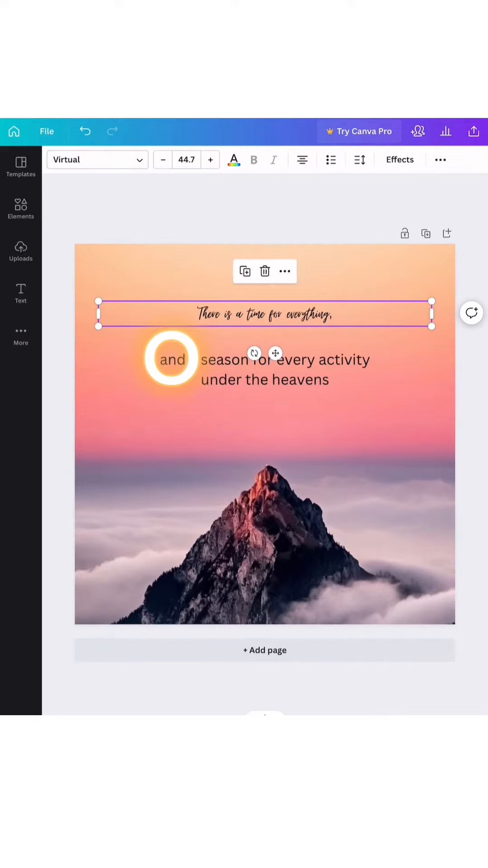
- Set the second verse text in Open Sauce and return to the design
click(89, 160)
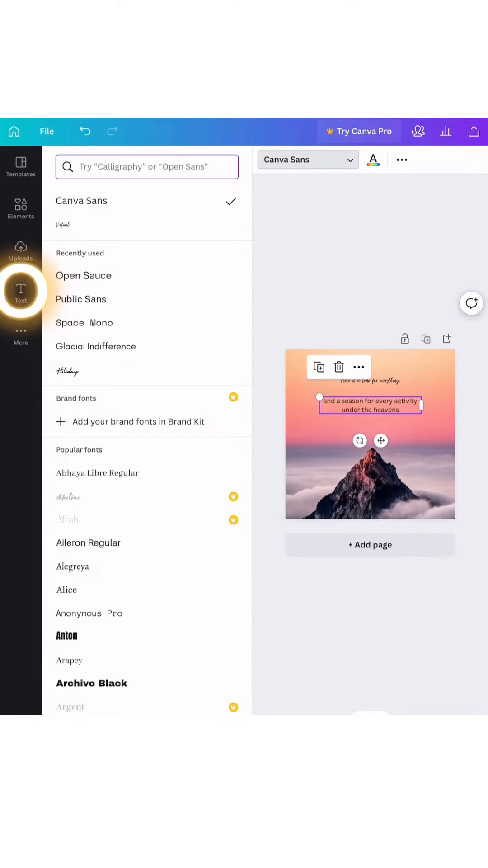
click(83, 275)
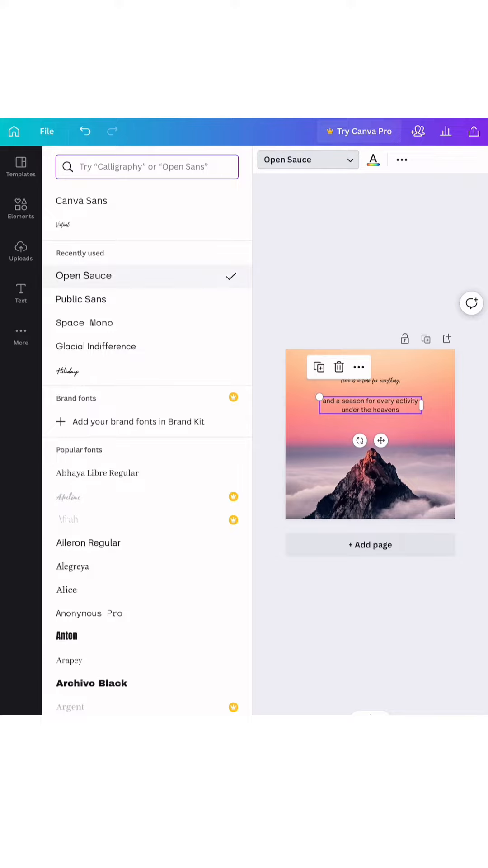
click(146, 166)
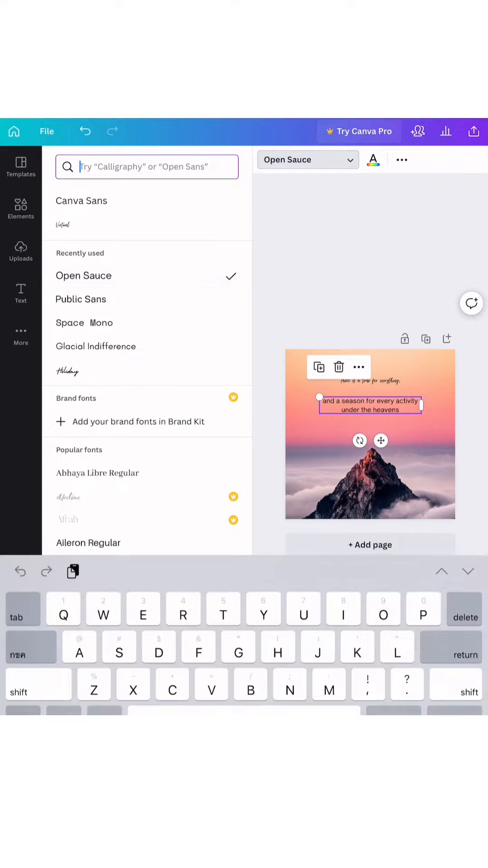
click(95, 346)
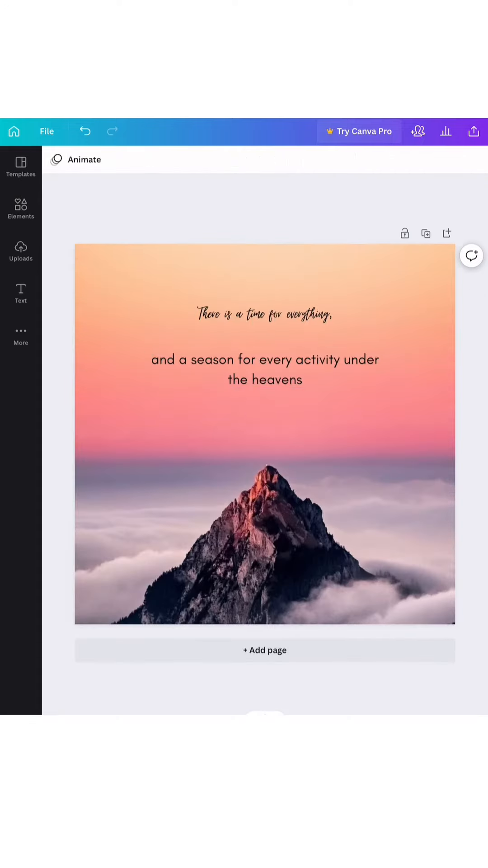
- Scale the script verse line up so it spans the photo above the second line
click(265, 315)
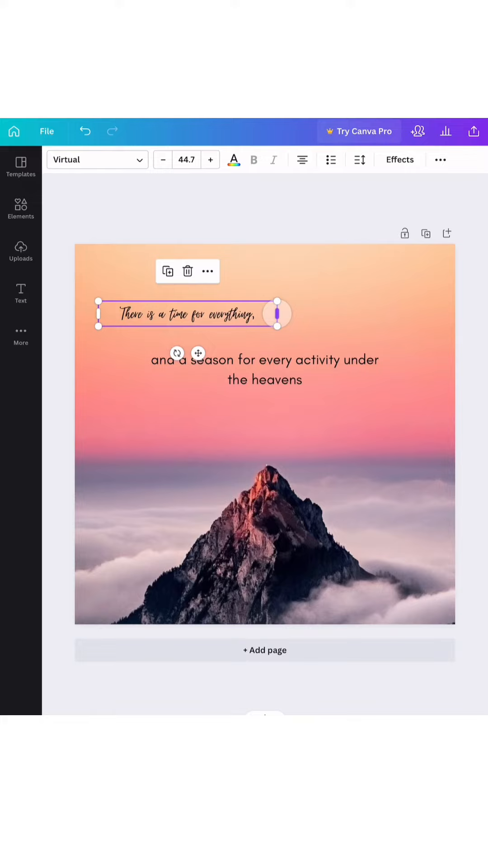
drag(277, 314, 395, 341)
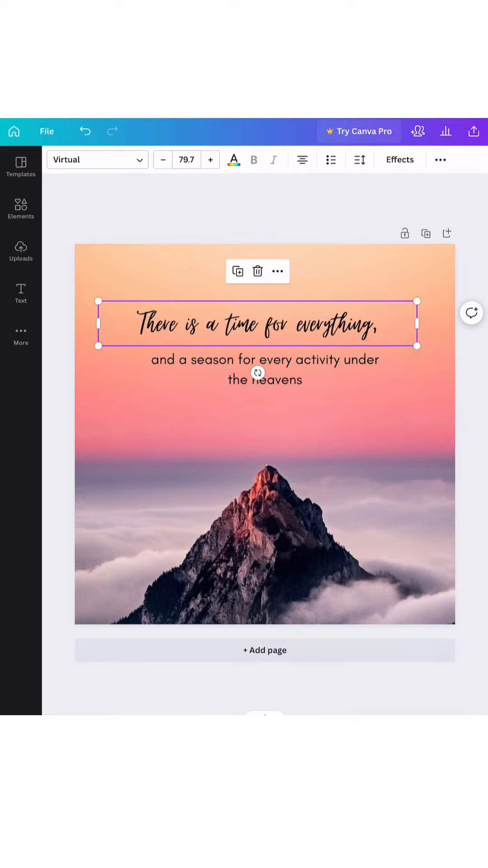
click(265, 369)
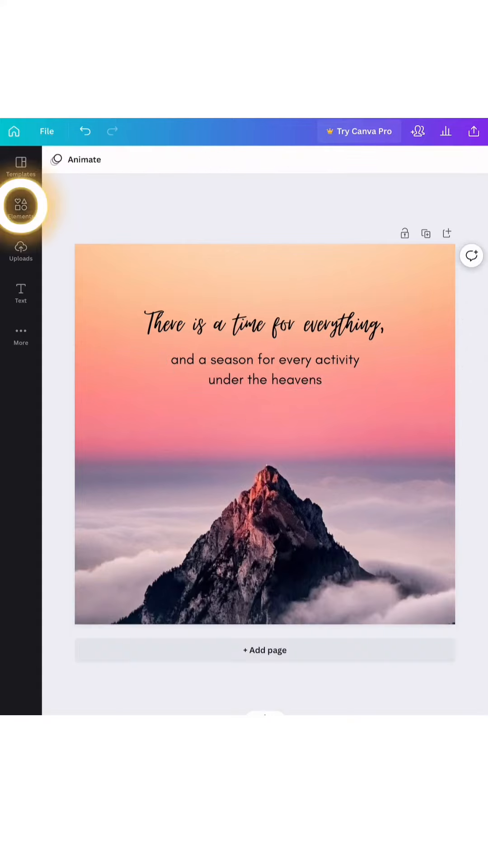
- Add a short vertical line from Elements as a divider between the verse and the Ecclesiastes 3 reference
click(20, 205)
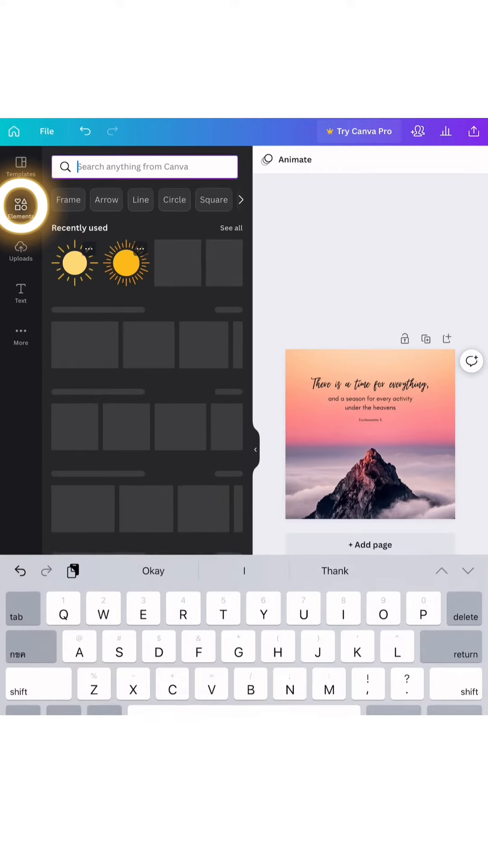
right_click(369, 435)
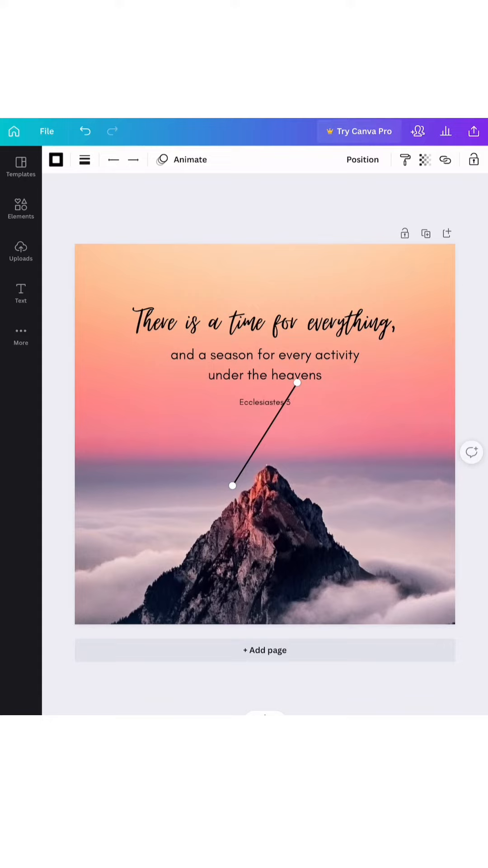
click(265, 354)
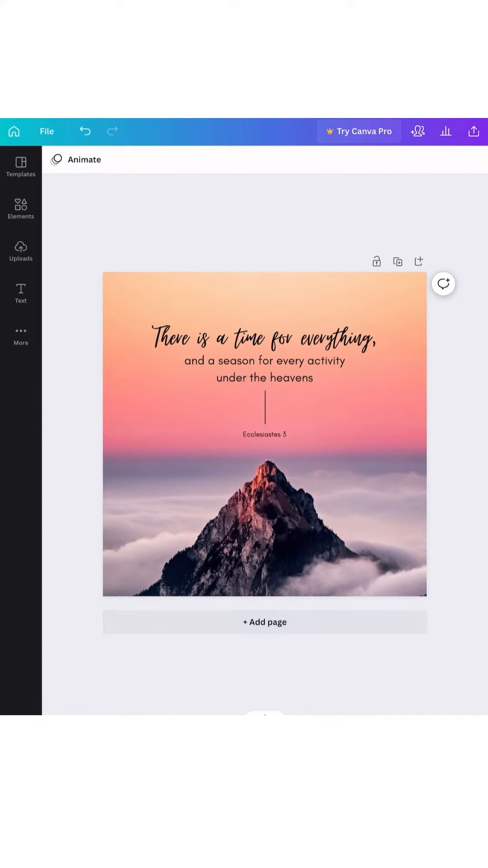
click(20, 209)
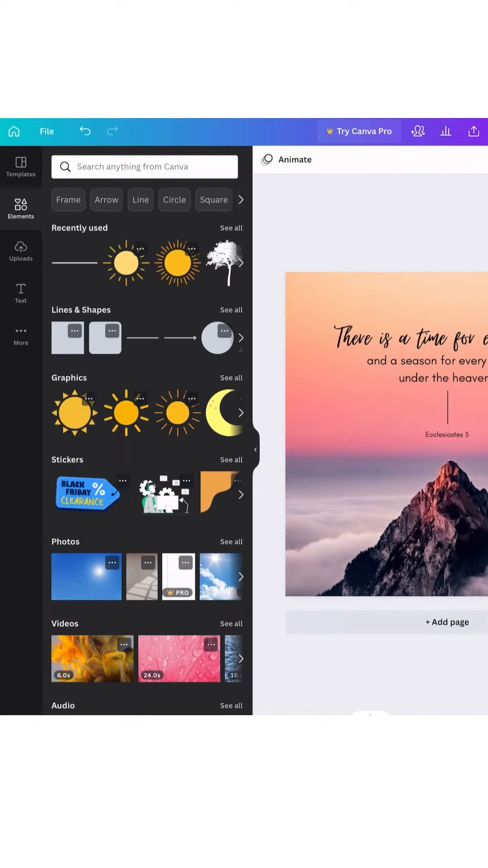
- Insert a Heart element above the script line and recolour it a soft pink from the photo palette
text(Heart)
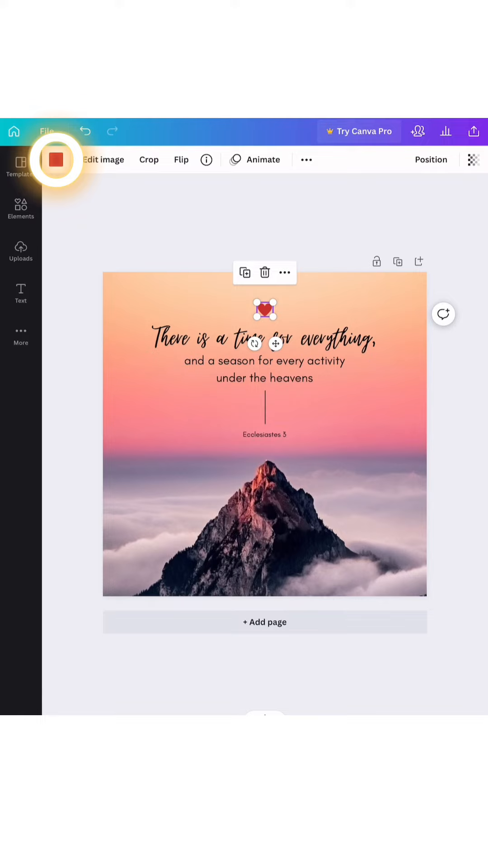
click(55, 159)
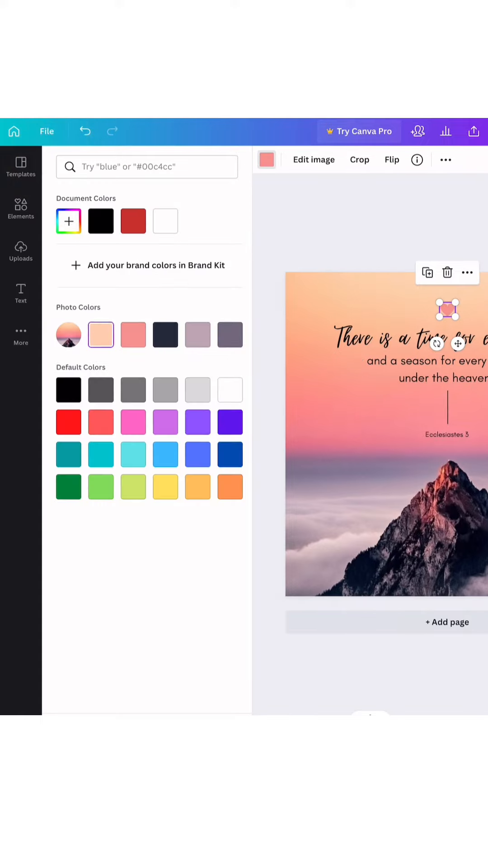